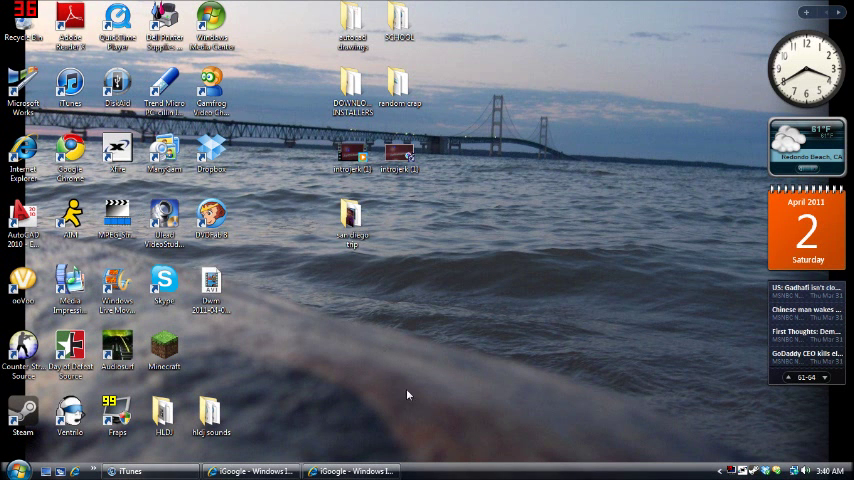
mouse_move(398, 268)
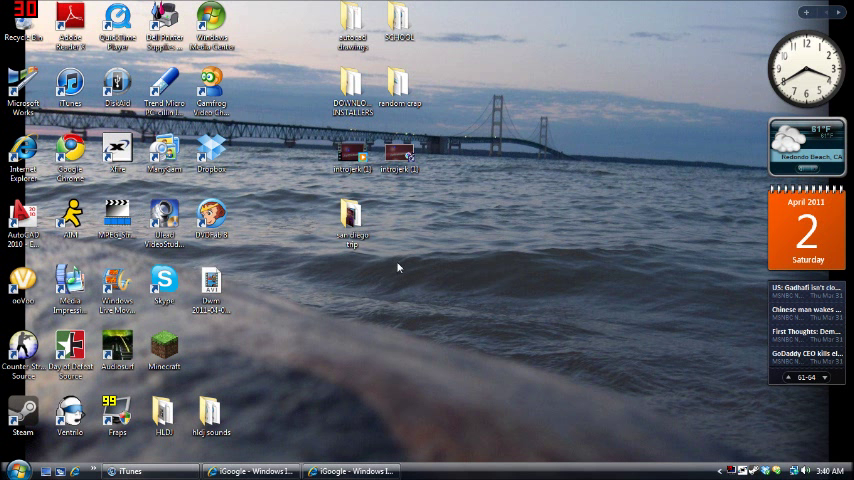
mouse_move(320, 408)
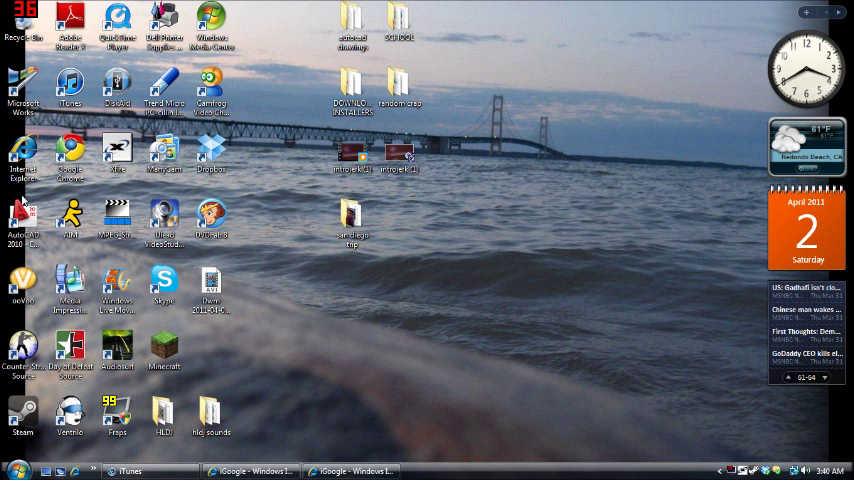
mouse_move(24, 160)
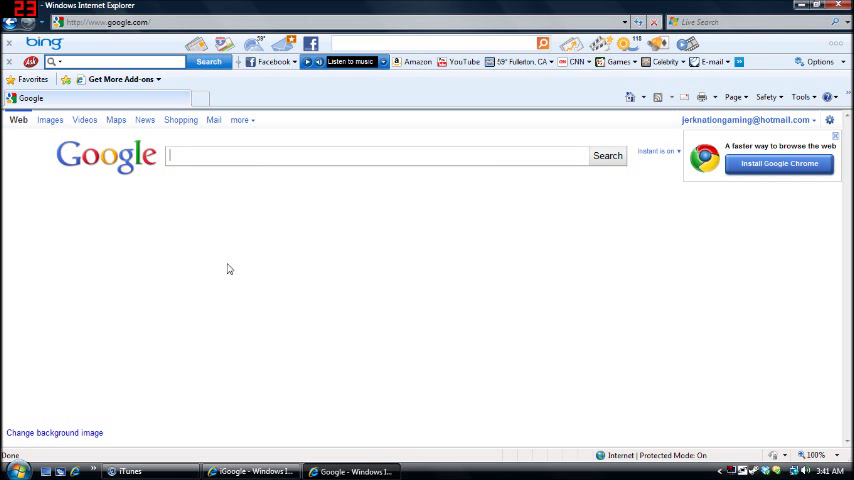
Step: Search Google for 'bing bar' and scroll down to the official Bing Bar download result
type("bing bar")
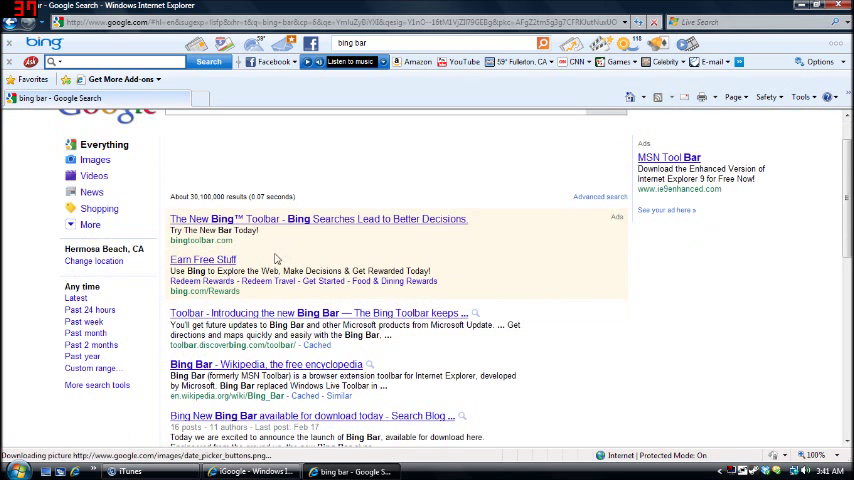
scroll("down", 3)
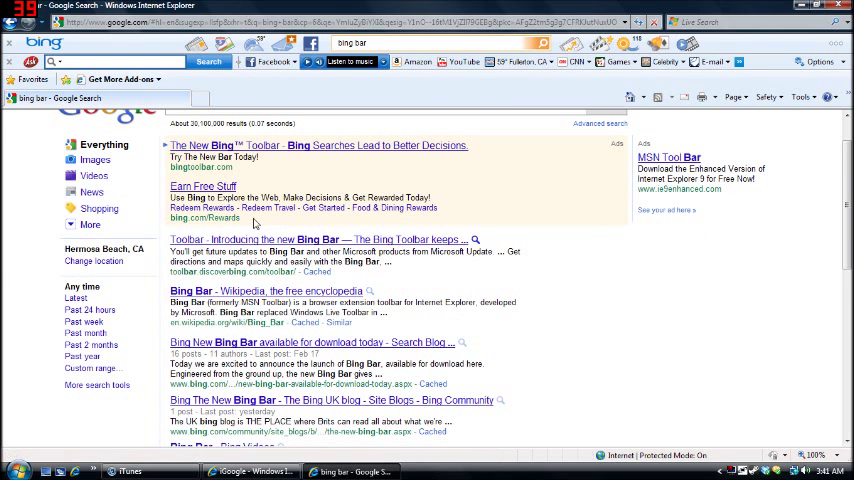
scroll("down", 3)
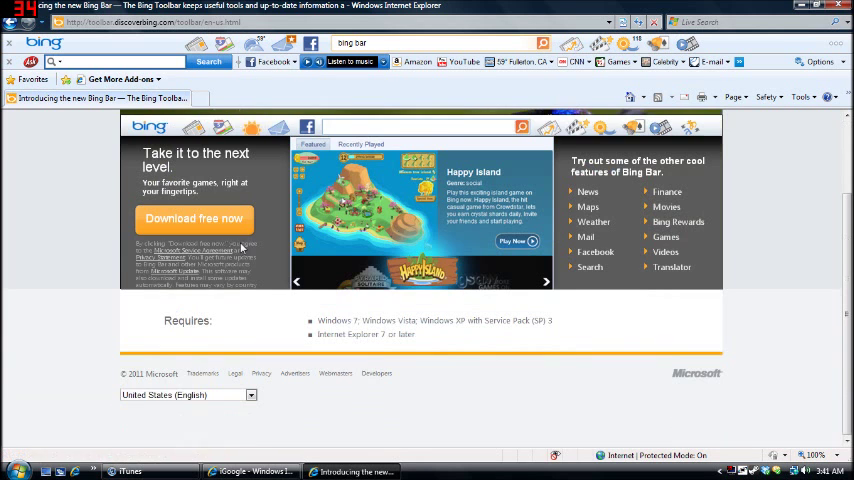
Step: Scroll the Bing Bar download page to the 'Download the Bing Bar now' banner
scroll("down", 3)
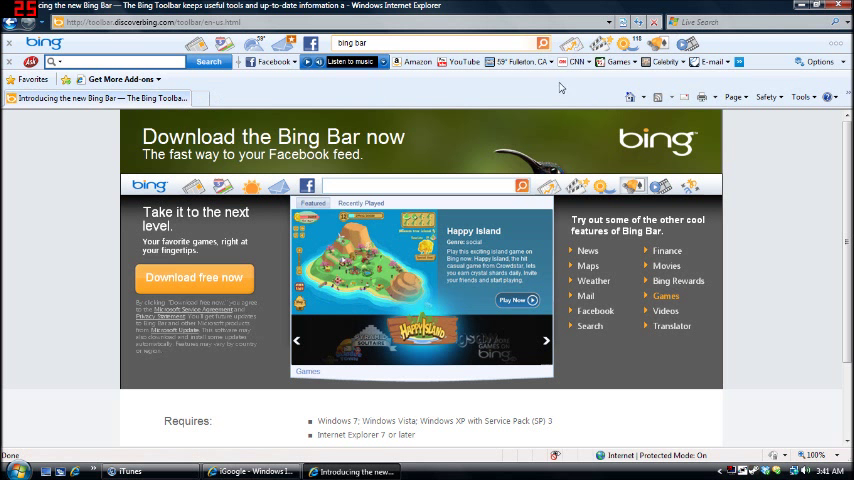
mouse_move(360, 86)
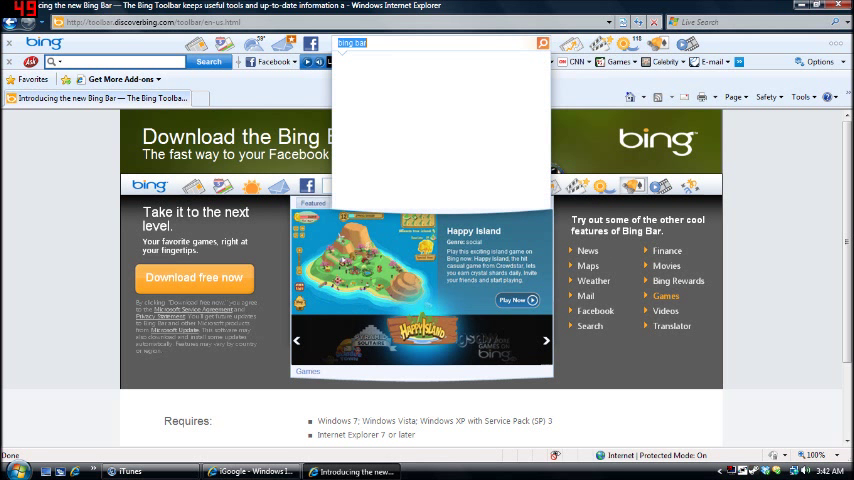
Step: Run throwaway Bing Bar searches 'abc' and 'abcde' to earn Rewards search credits
type("abcdefghijklmnopq")
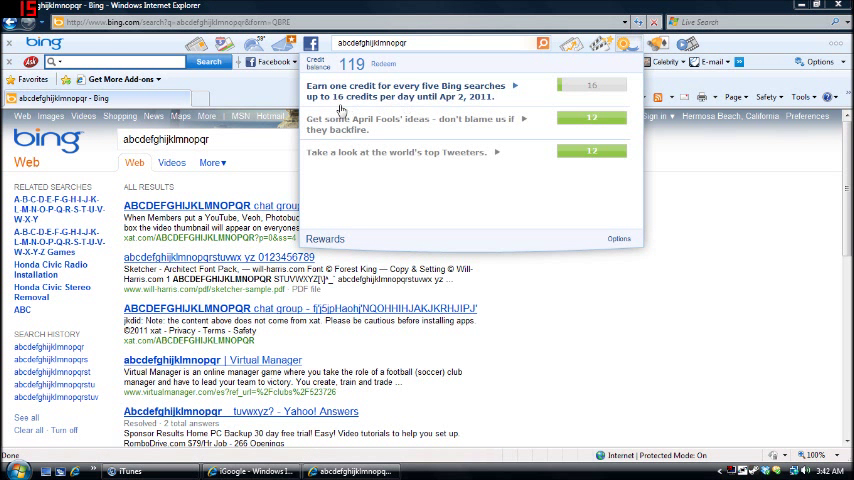
mouse_move(628, 176)
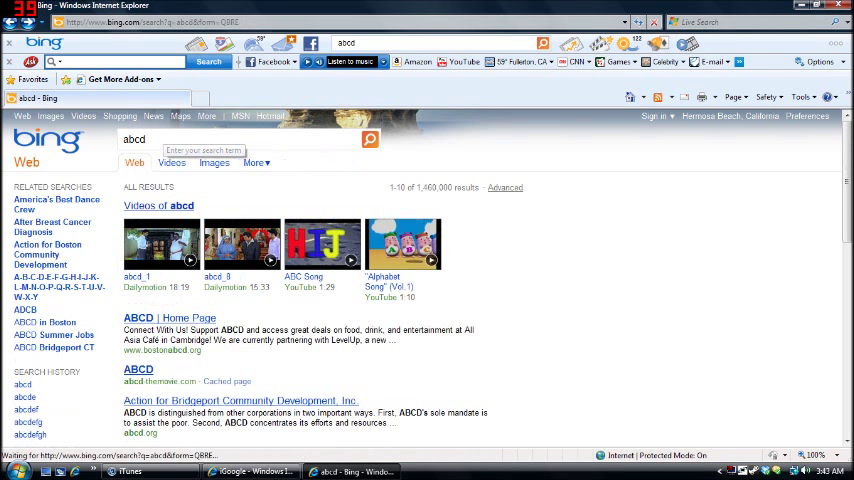
type("abcde")
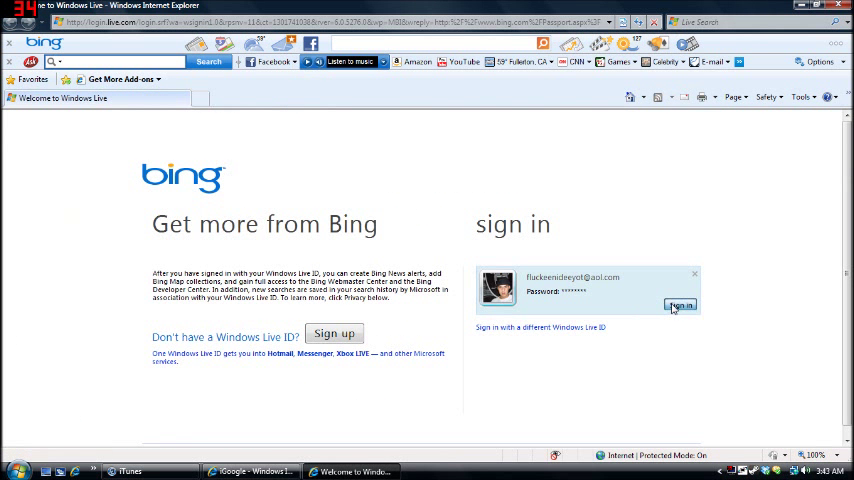
Step: Sign in to Windows Live, dismiss the crash notice and go to Bing Rewards immediately
left_click(680, 304)
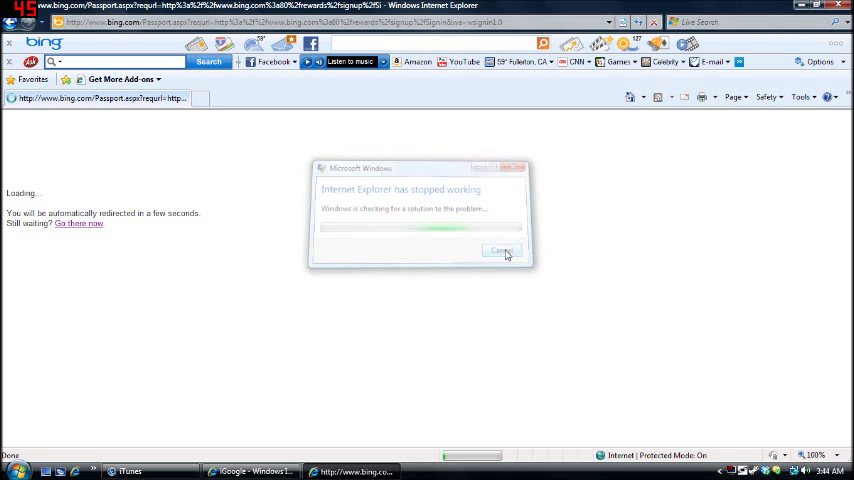
left_click(500, 250)
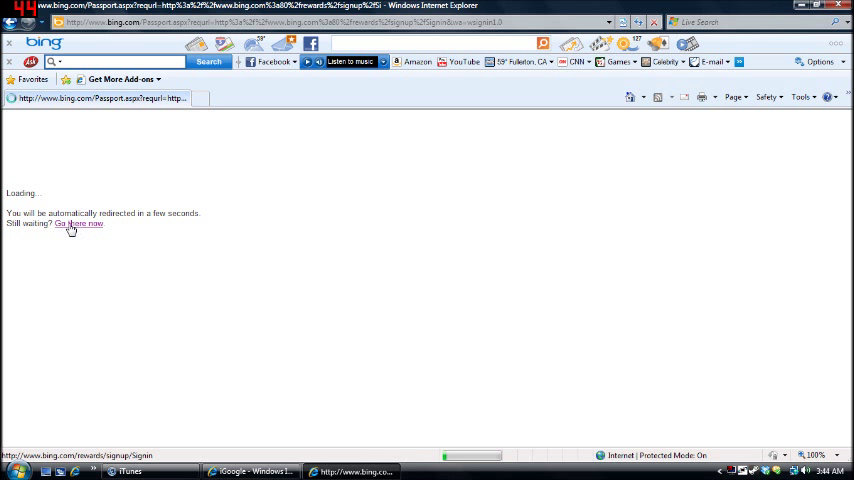
left_click(78, 224)
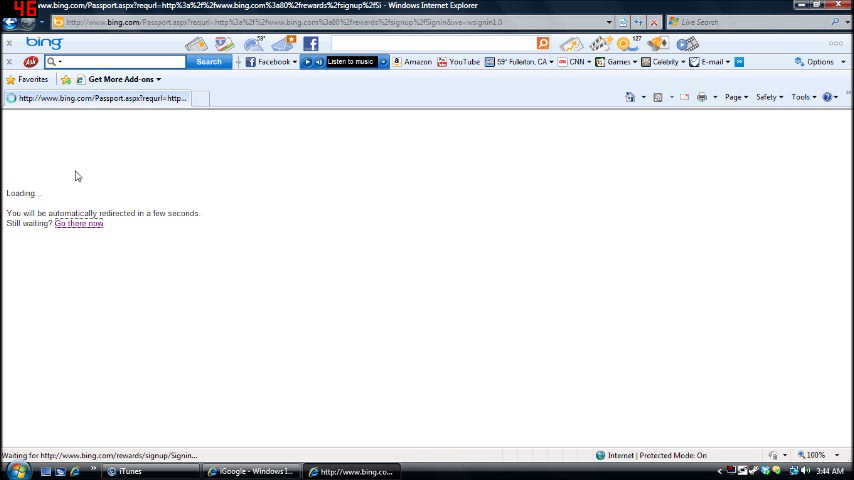
mouse_move(106, 168)
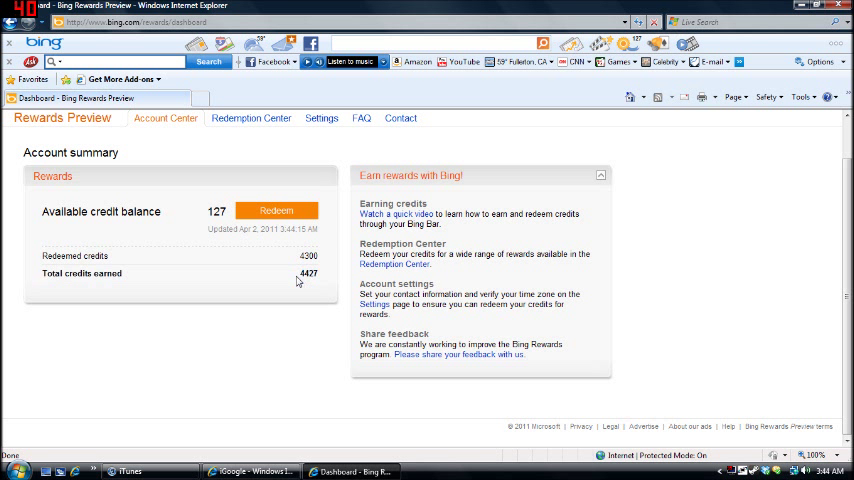
Step: Redeem the 127 credits, re-entering the password to sign in to the Rewards shop
double_click(308, 272)
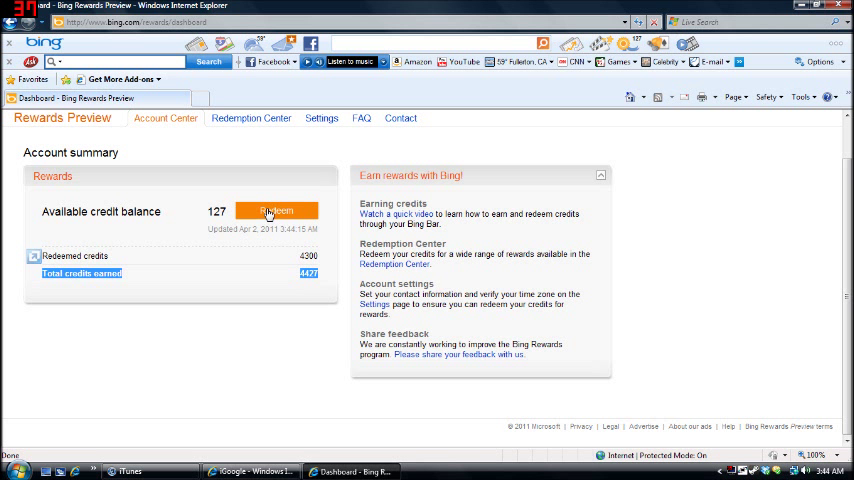
left_click(276, 212)
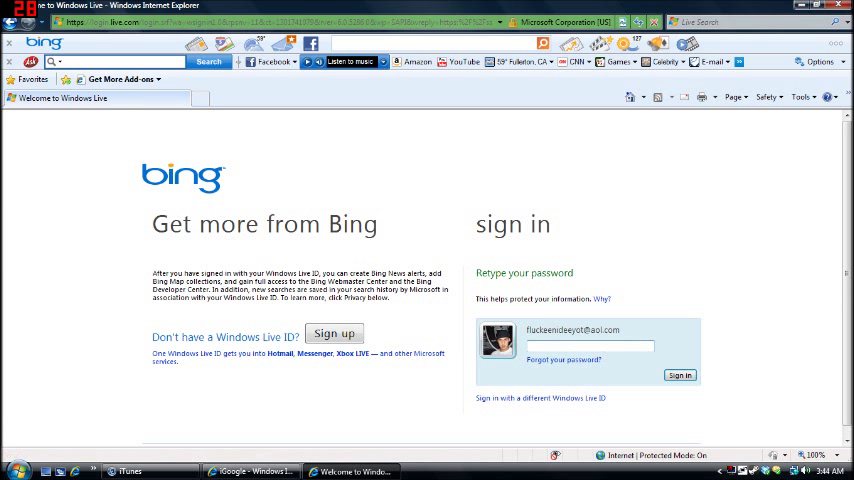
type("password")
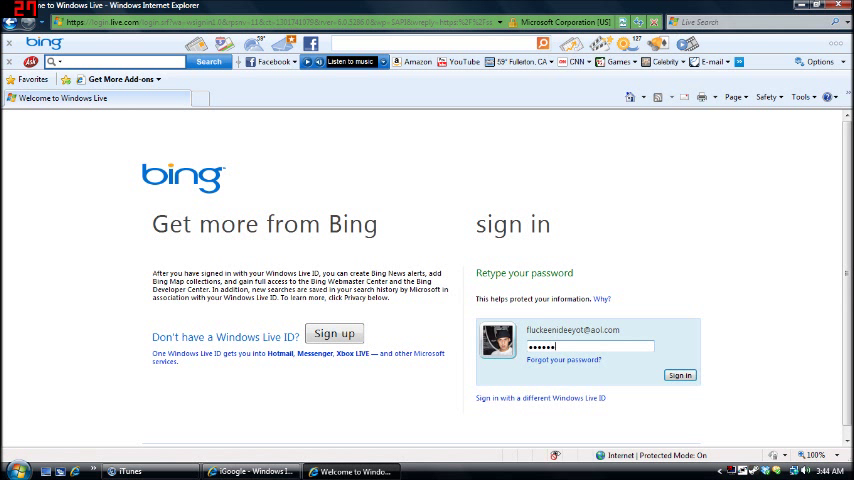
left_click(680, 374)
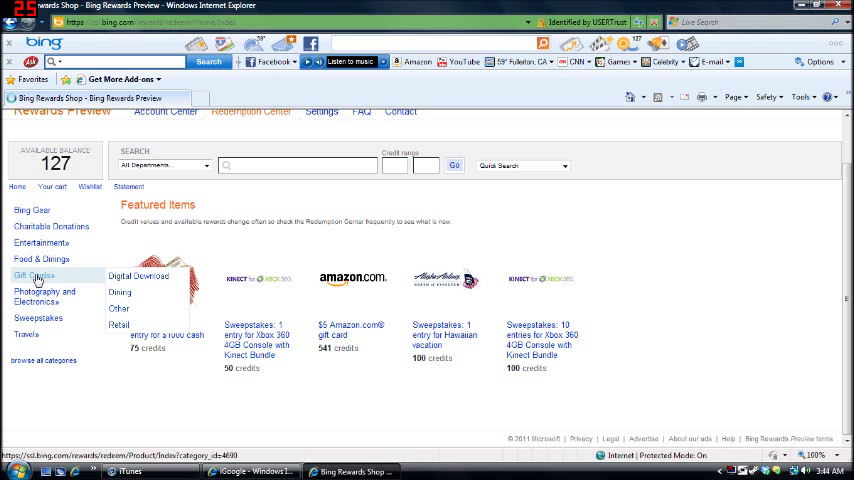
Step: From Gift Cards, add the 400 Microsoft Points reward costing 500 credits to the cart
left_click(32, 276)
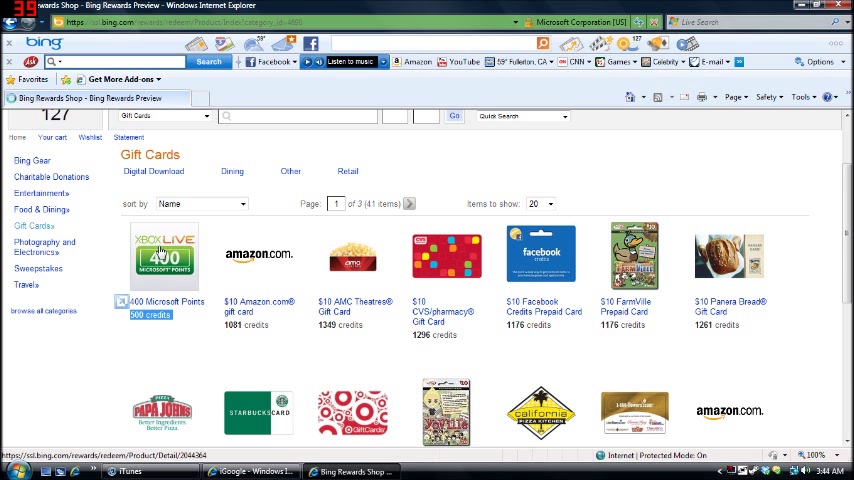
left_click(164, 256)
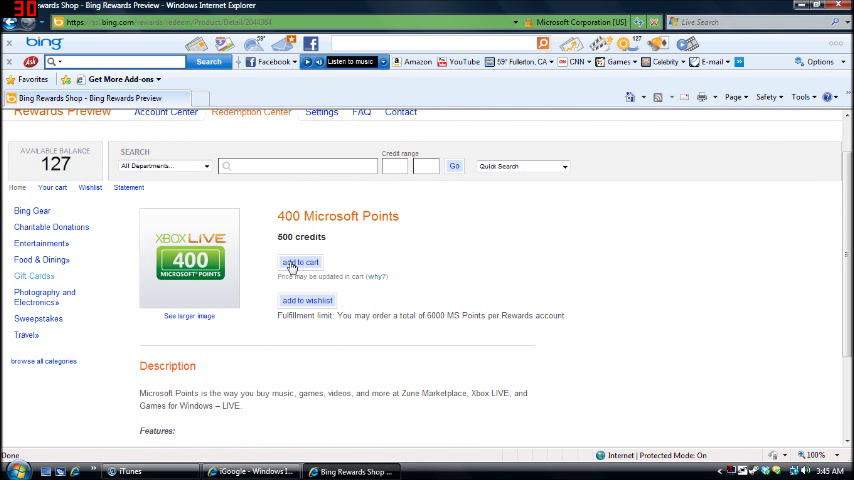
scroll("down", 3)
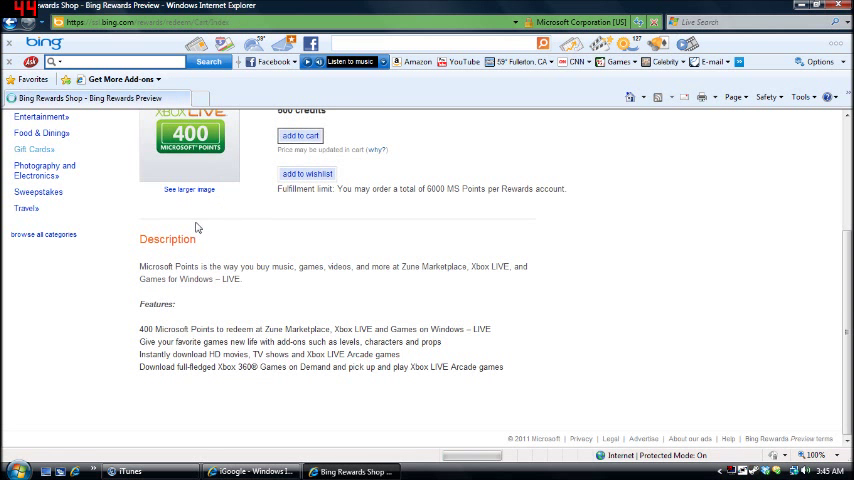
left_click(300, 136)
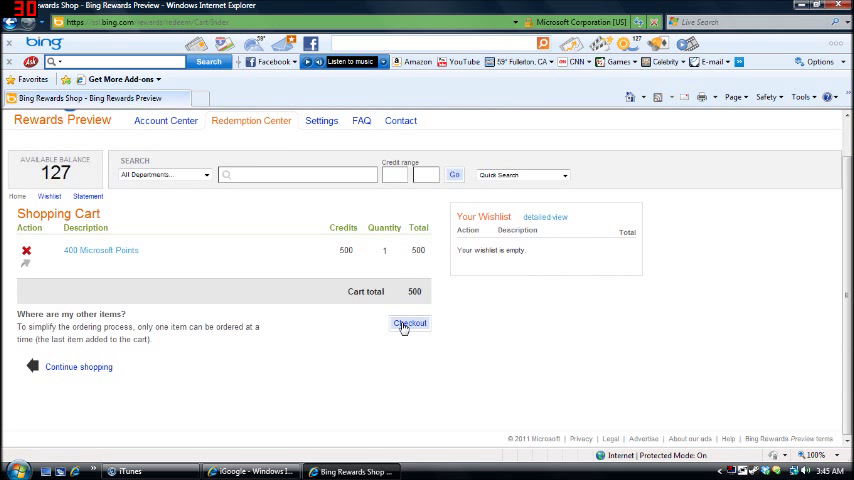
Step: Check out the 400 Microsoft Points, then switch to the iTunes music library
left_click(408, 324)
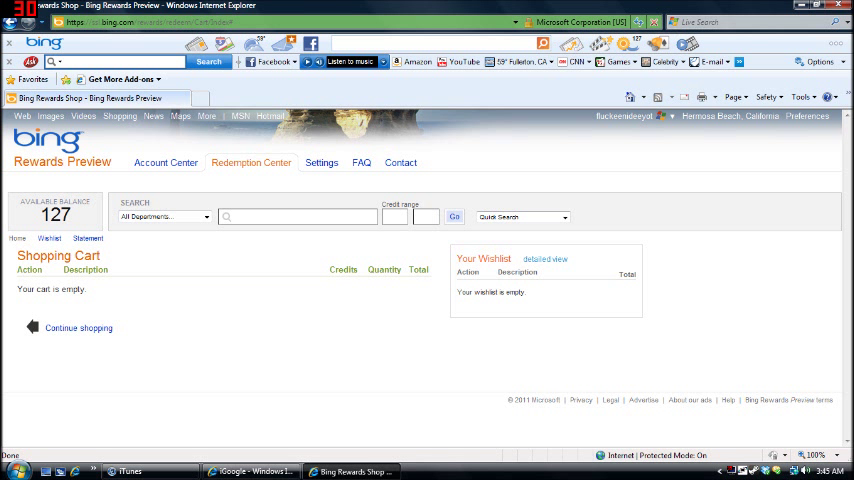
mouse_move(180, 246)
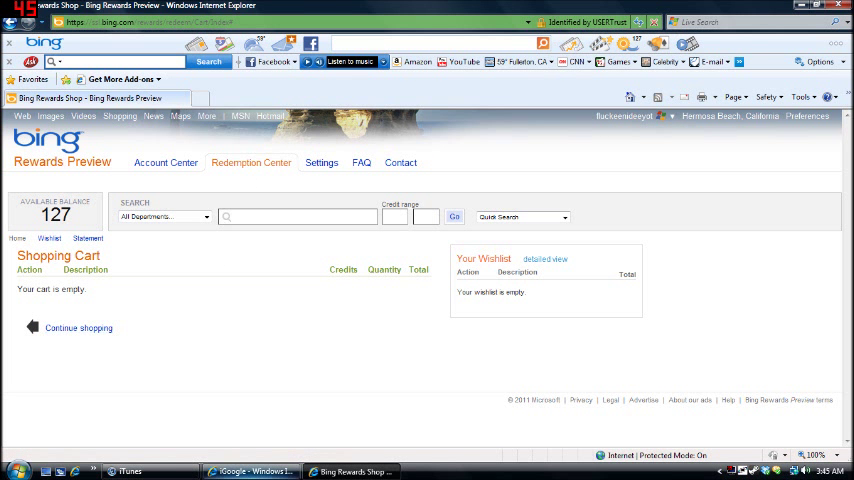
left_click(128, 472)
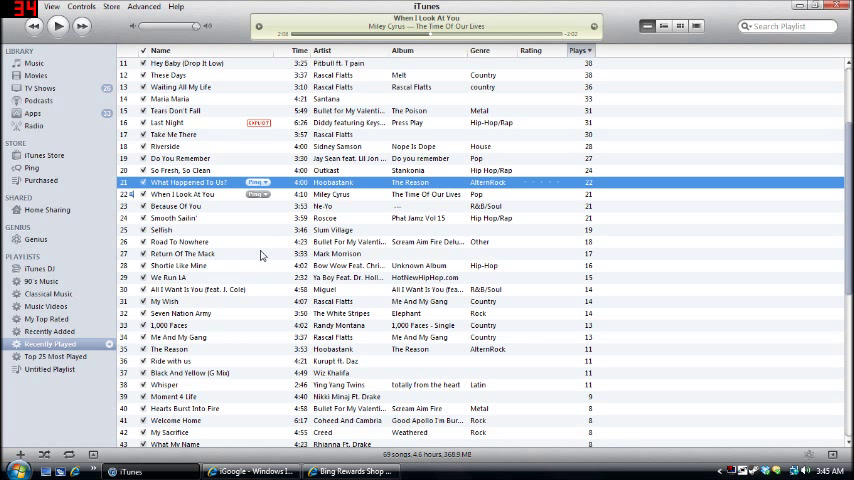
Step: Switch back from iTunes to the empty Bing Rewards shopping cart window
left_click(350, 472)
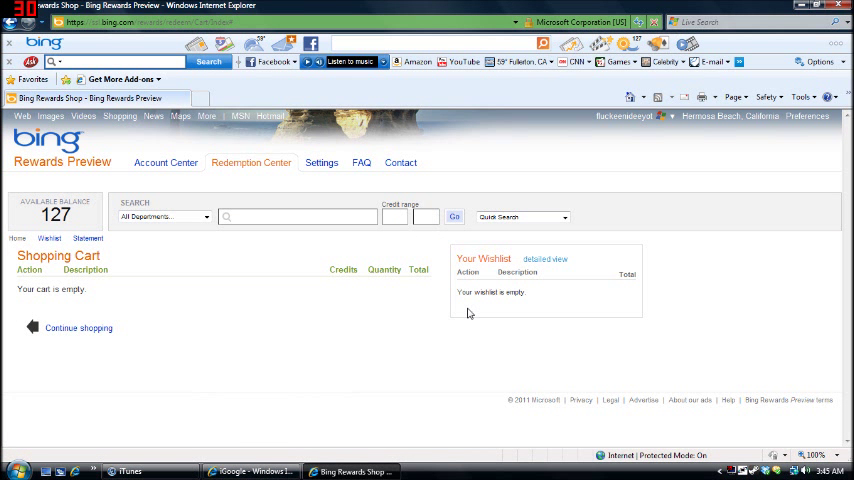
mouse_move(108, 216)
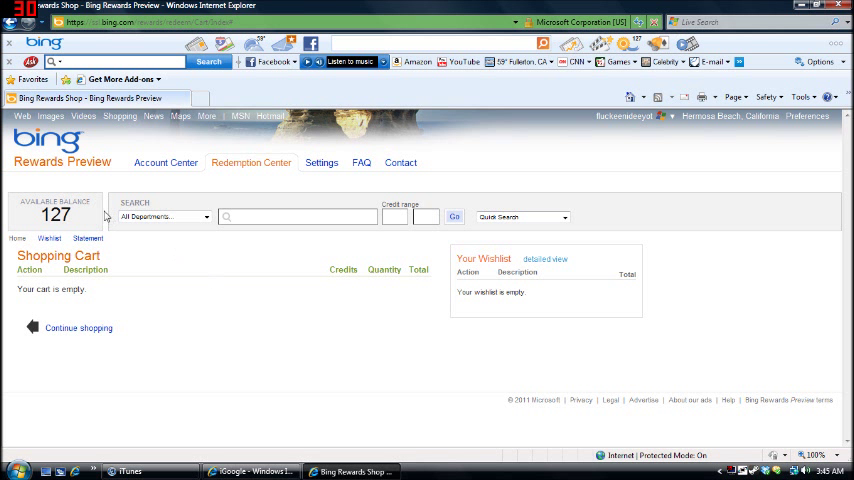
mouse_move(192, 282)
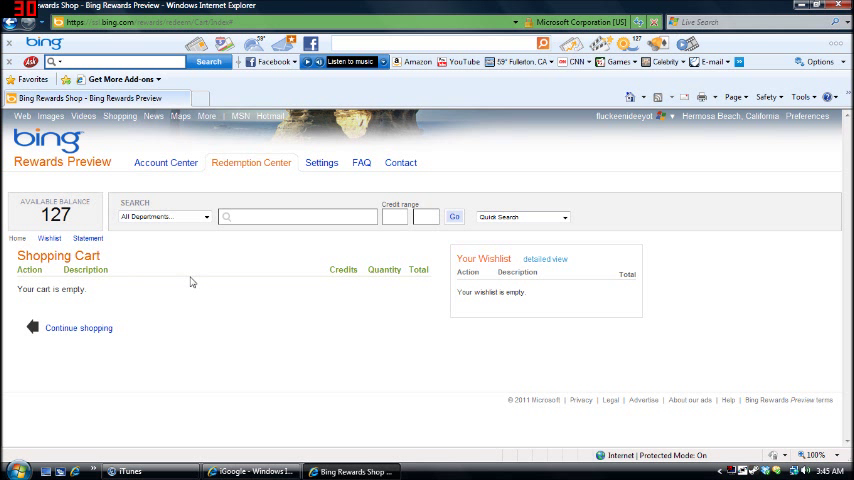